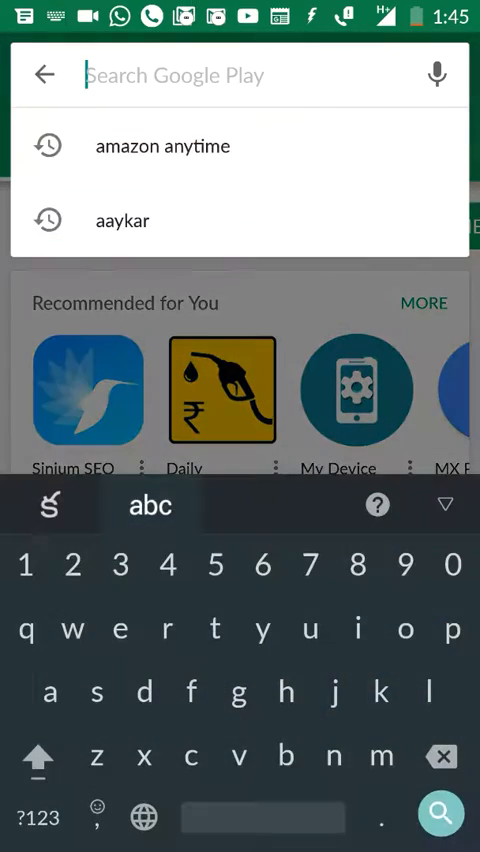
Exit search and open My apps & games from the menu, showing 10 pending updates
click(44, 75)
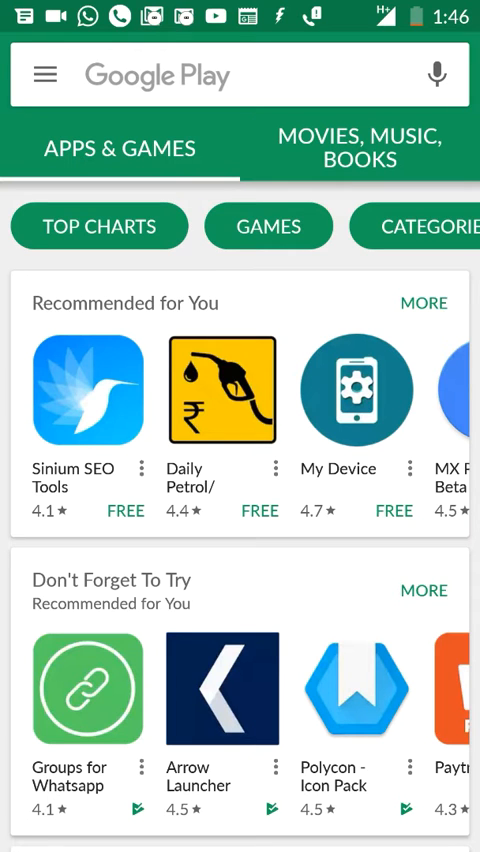
click(43, 75)
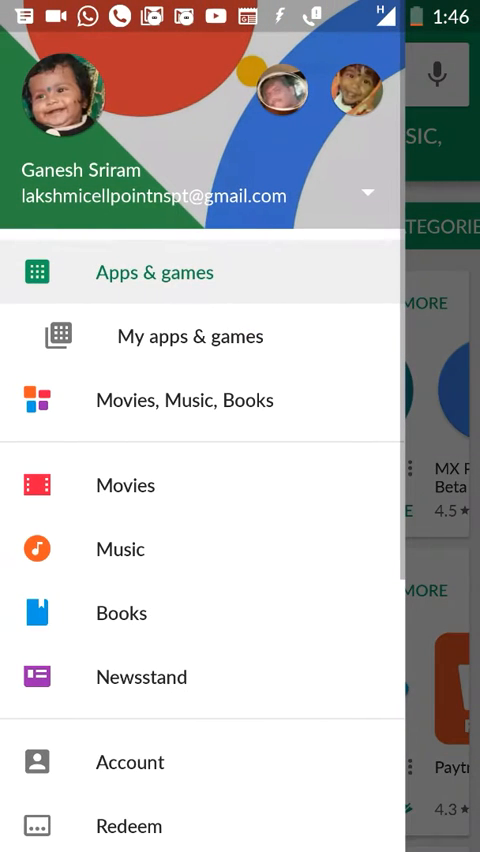
click(190, 335)
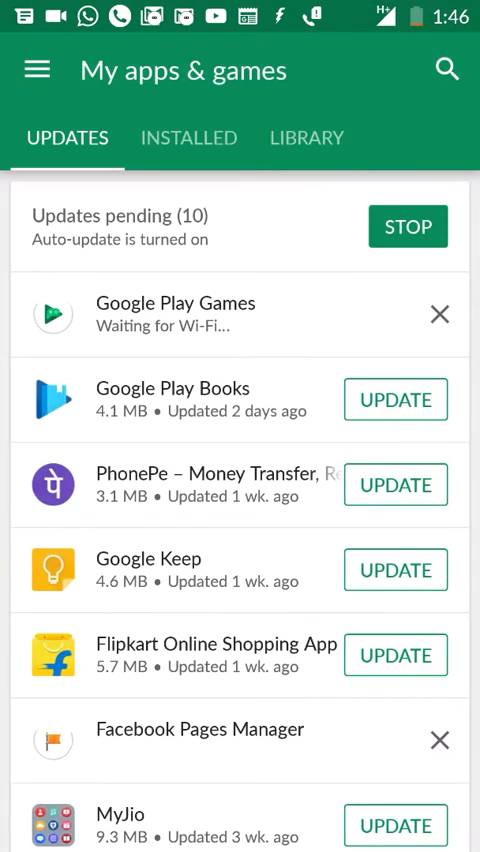